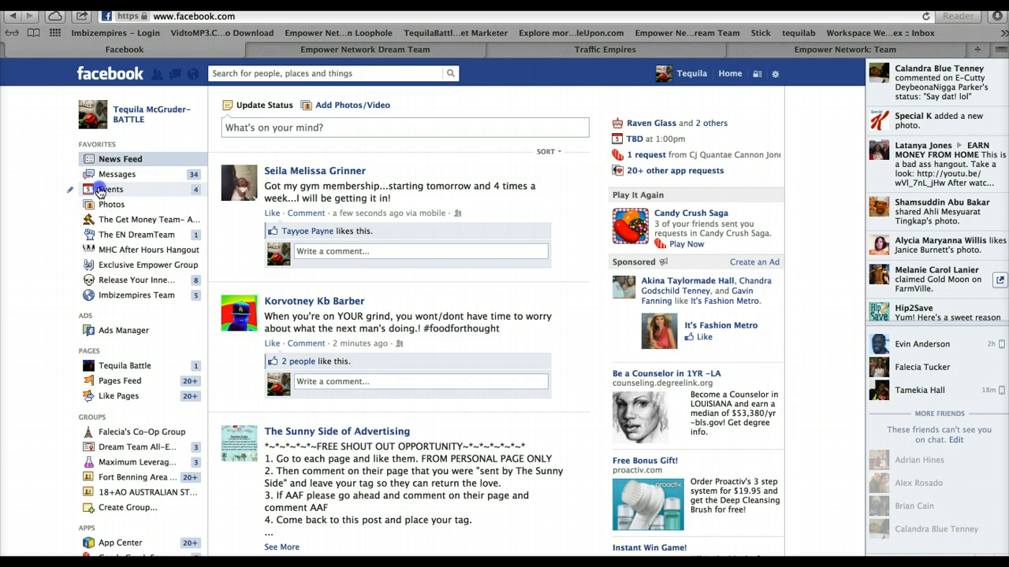
Open Events from the Favorites sidebar to view the events calendar
left_click(110, 190)
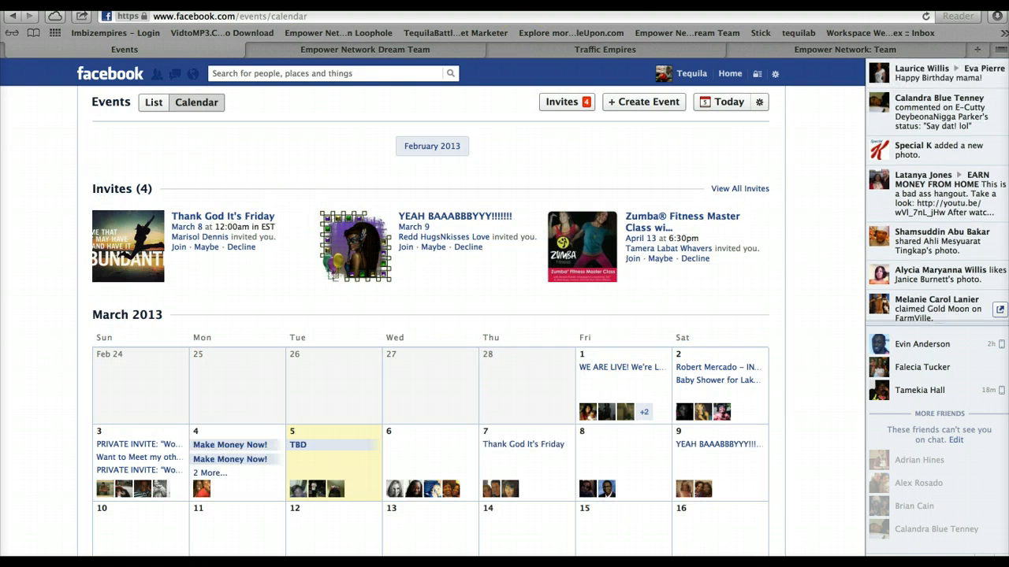
mouse_move(643, 101)
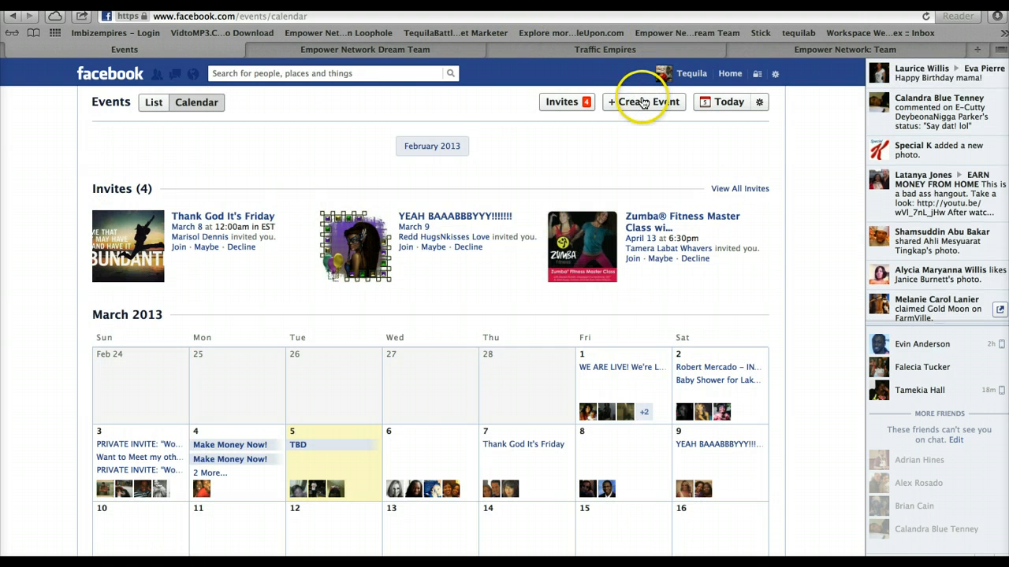
Start a new event named 'How to create an event'
left_click(644, 101)
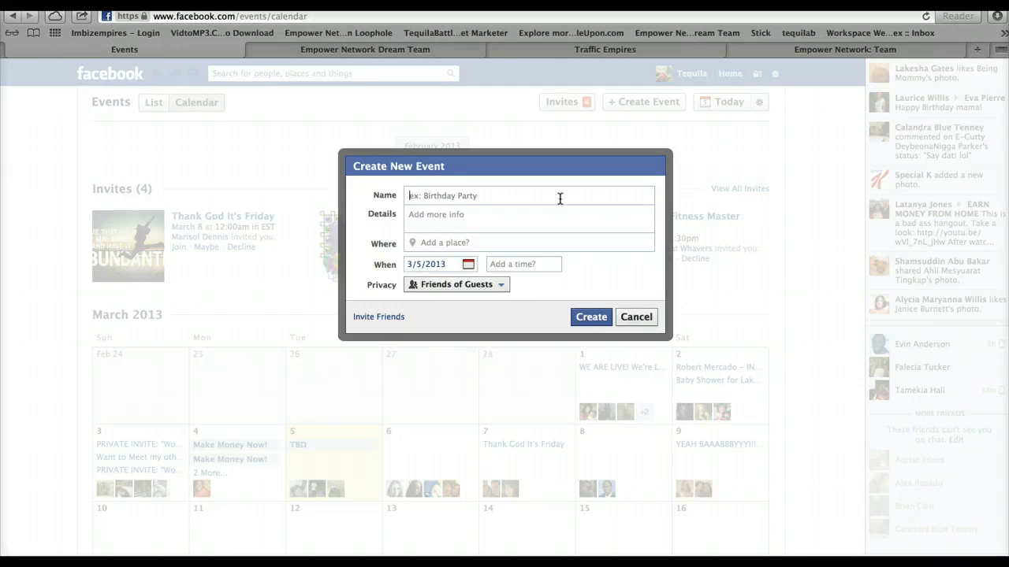
type("How to creat")
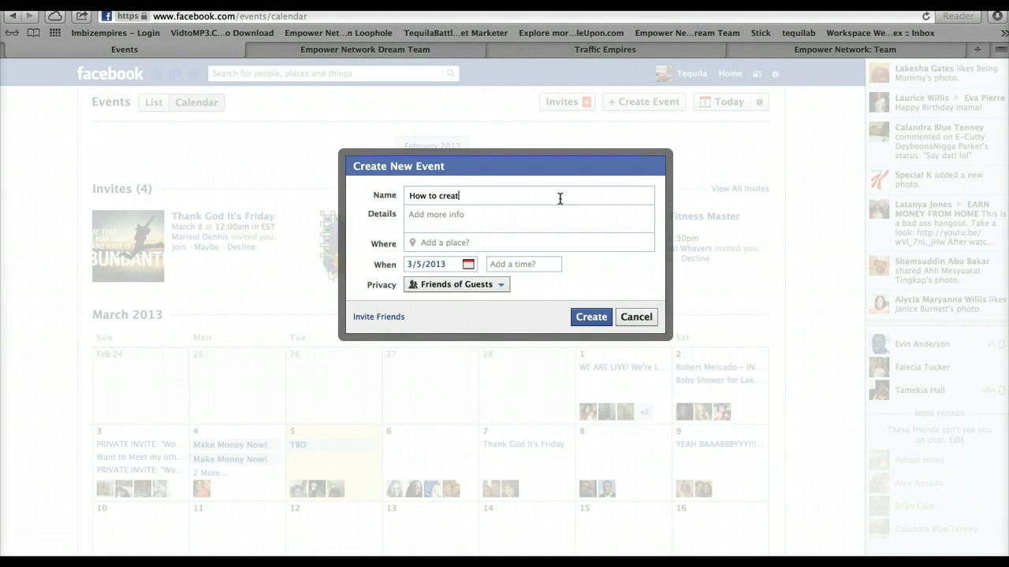
type("e an event")
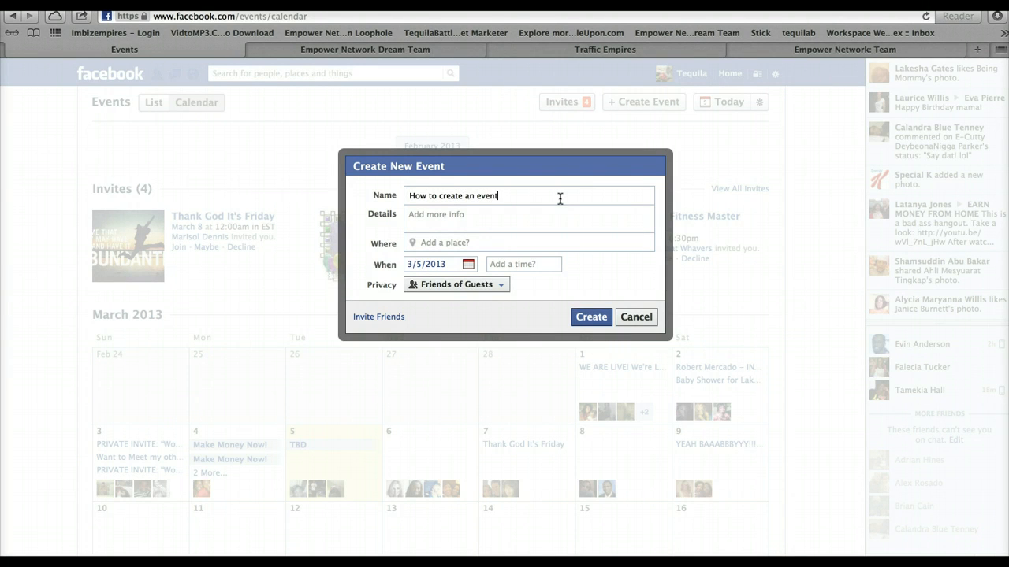
Add details saying you'll show how to create an event and to join today
left_click(528, 219)
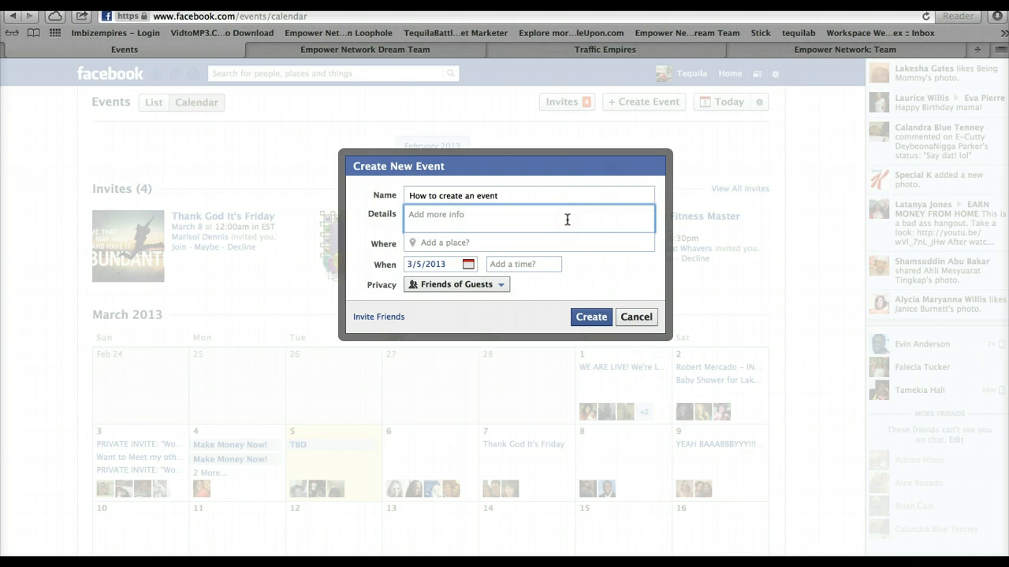
type("I want")
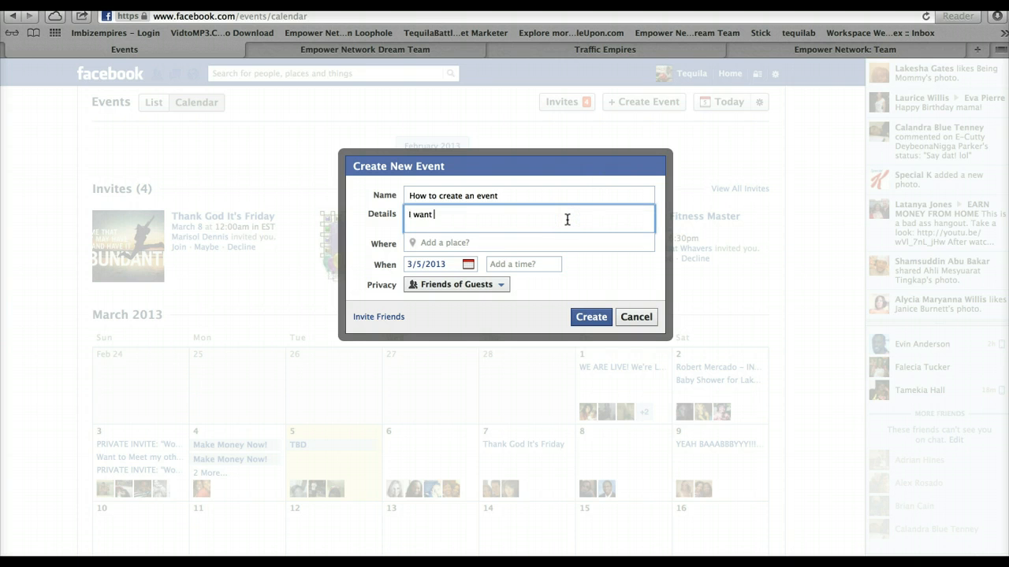
type("to show you how to cr")
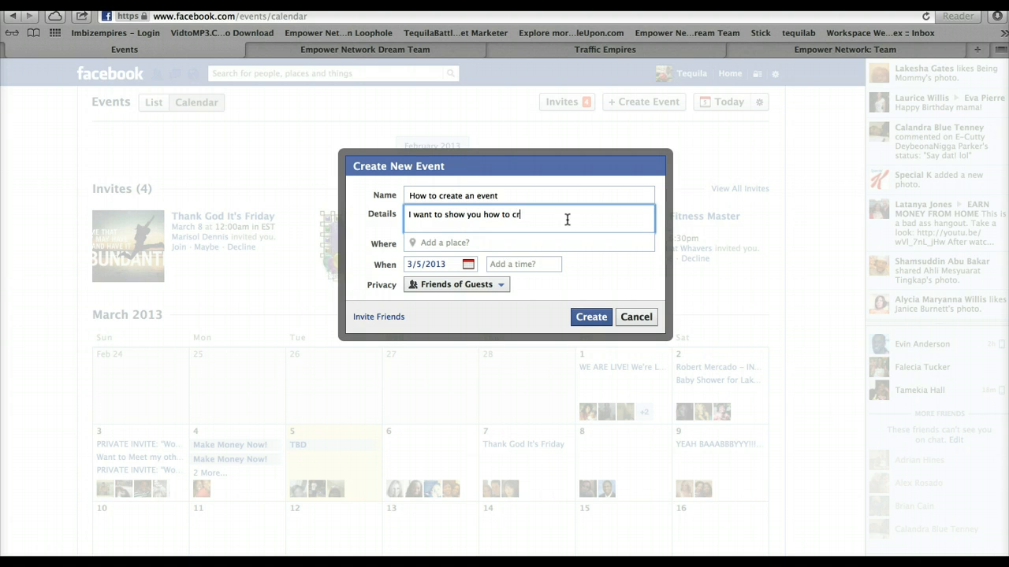
type("eate an event")
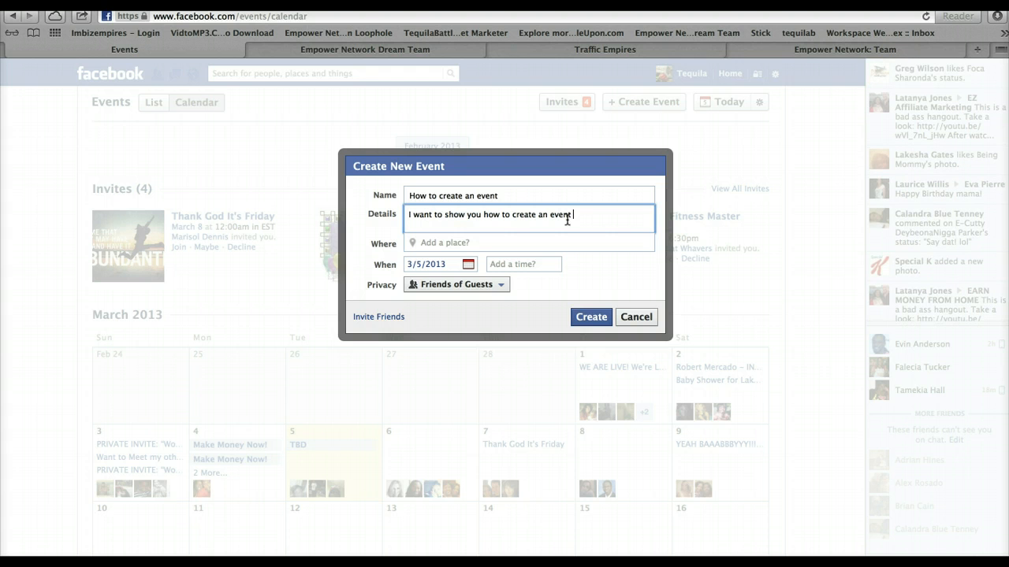
type("joi")
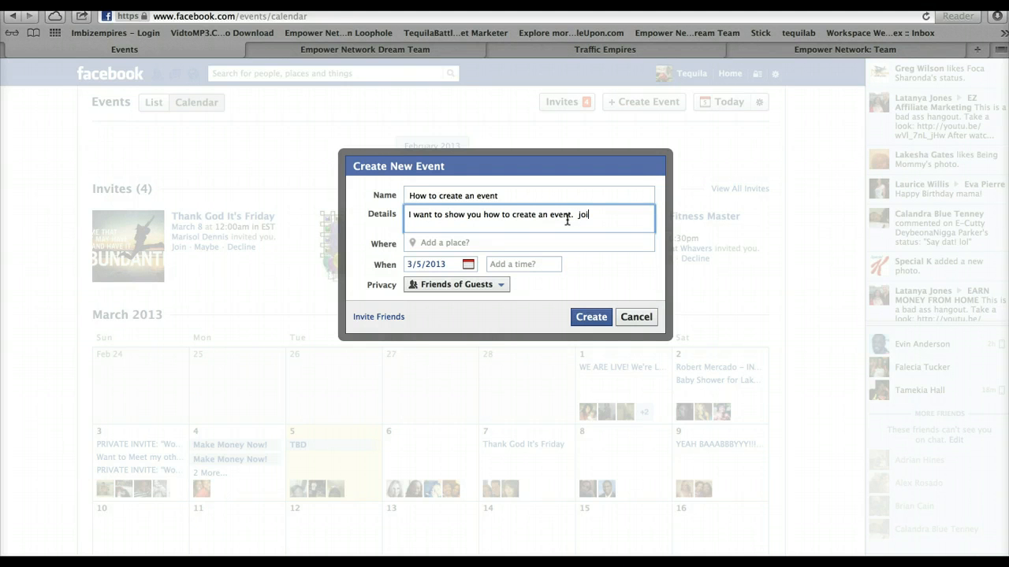
type("n us today")
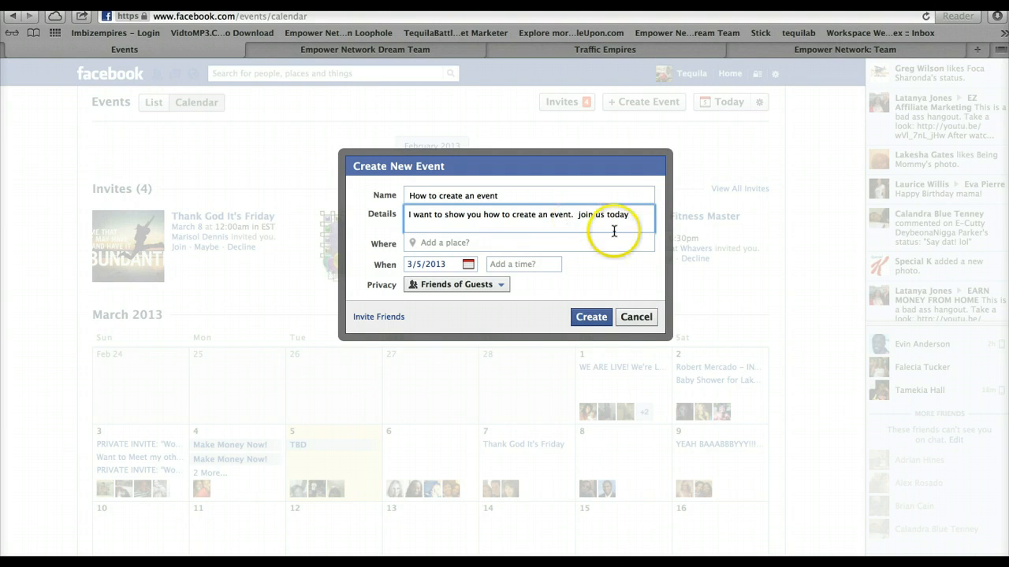
left_click(509, 243)
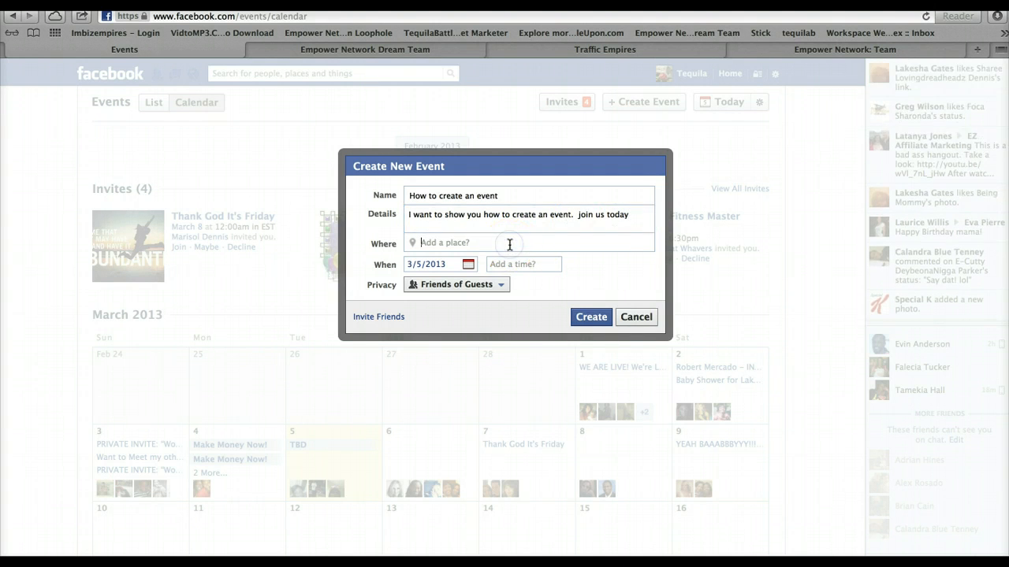
Search 'atlanta' and pick Cheesecake Factory, Atlanta, Georgia as the location
type("atl")
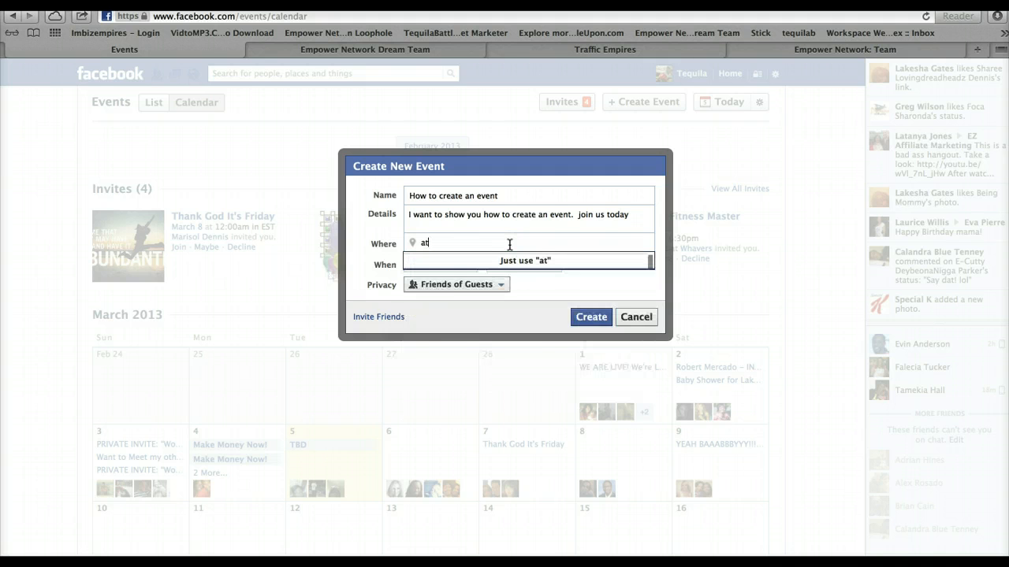
key("Backspace")
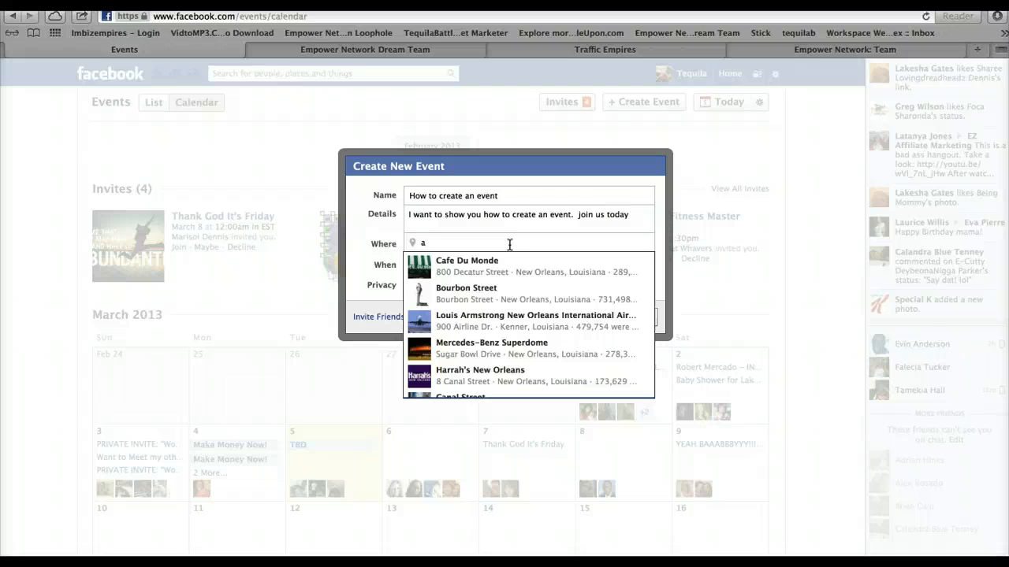
type("t")
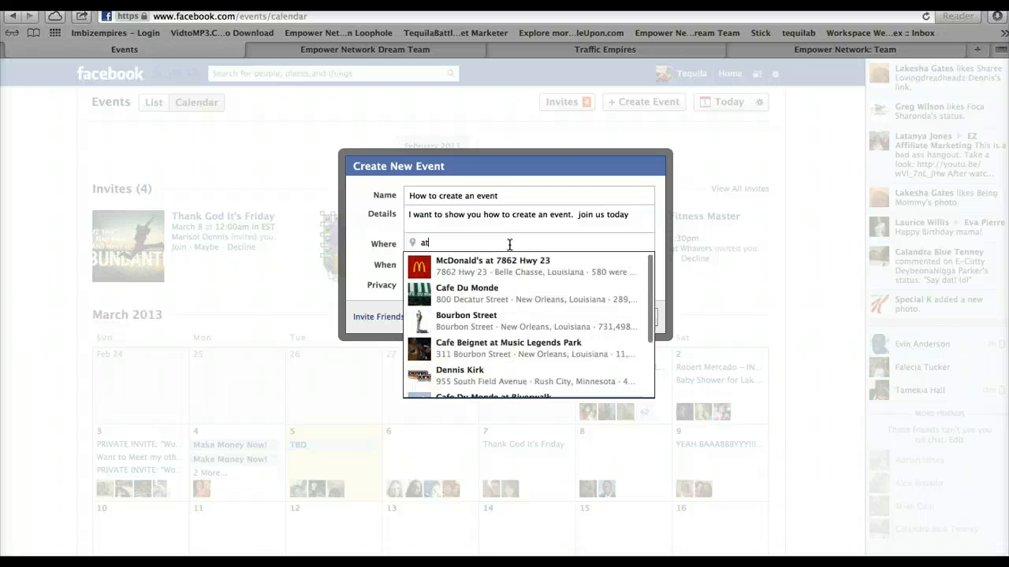
type("lanta")
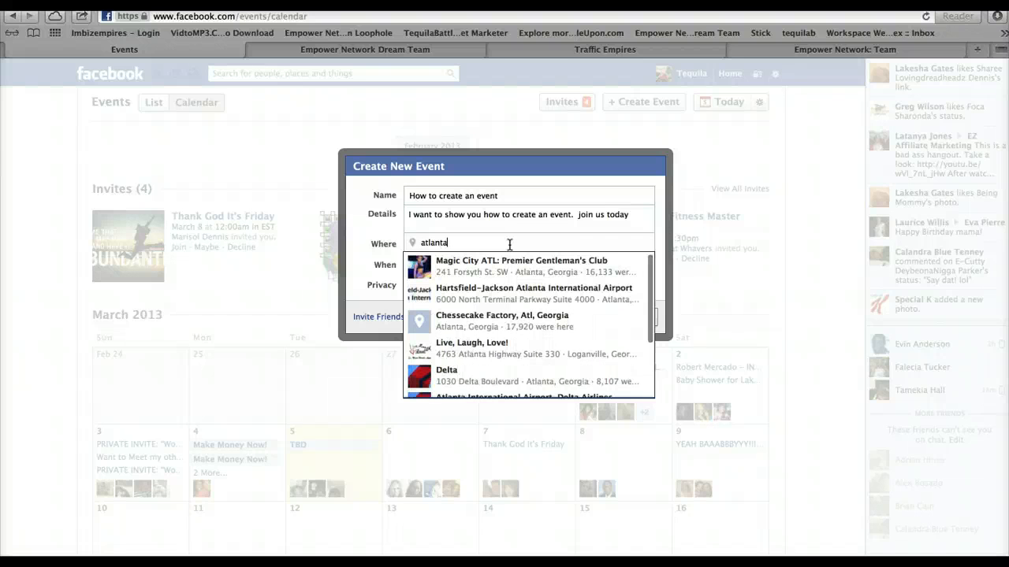
left_click(502, 321)
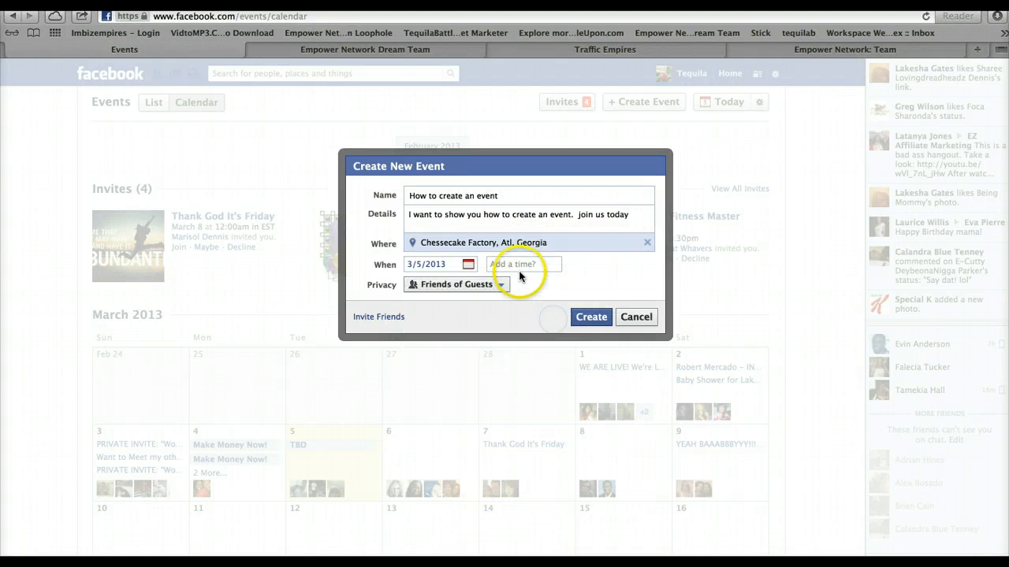
mouse_move(579, 293)
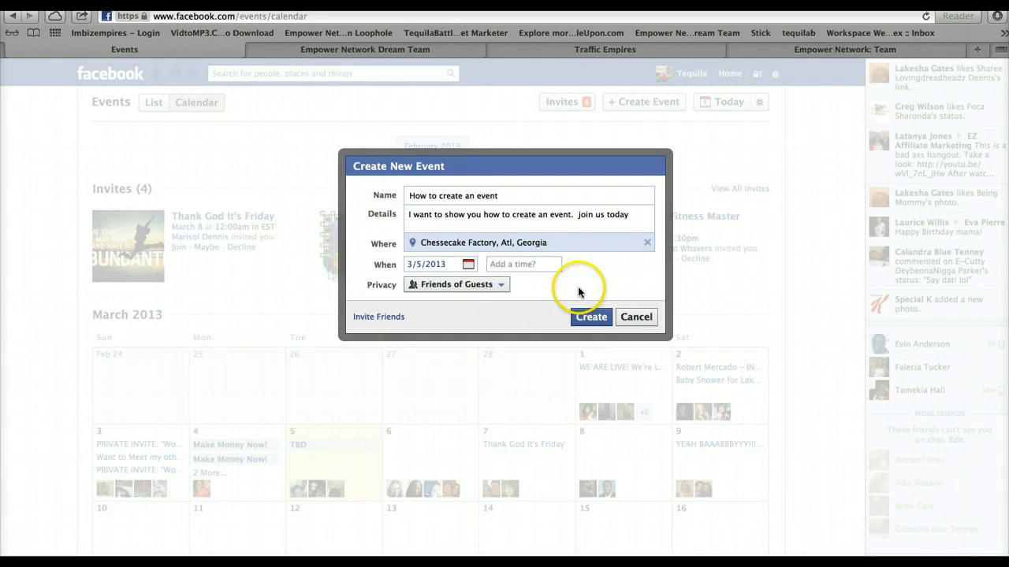
Set the start time to 8:15 pm and remove the place
type("8")
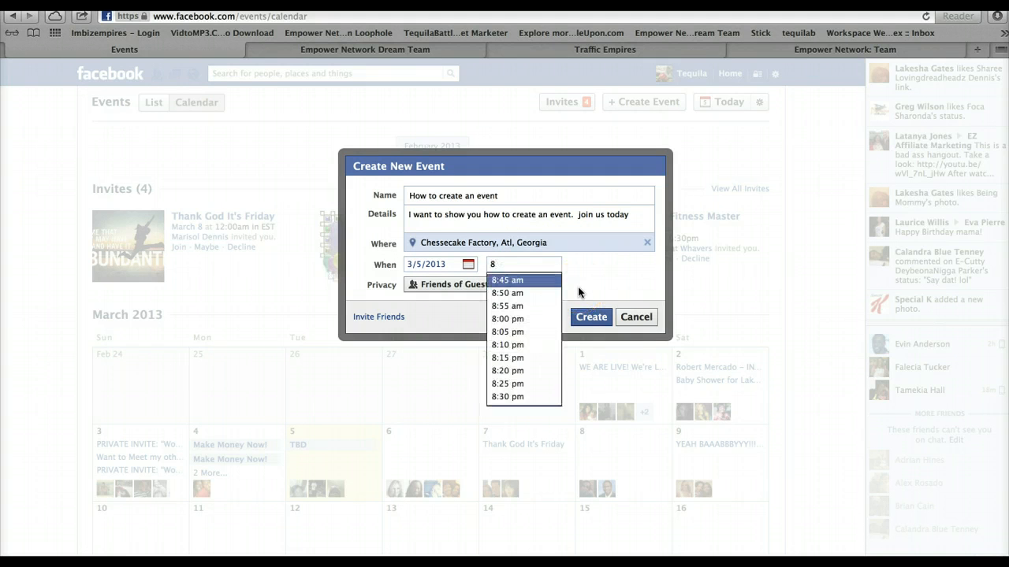
mouse_move(507, 371)
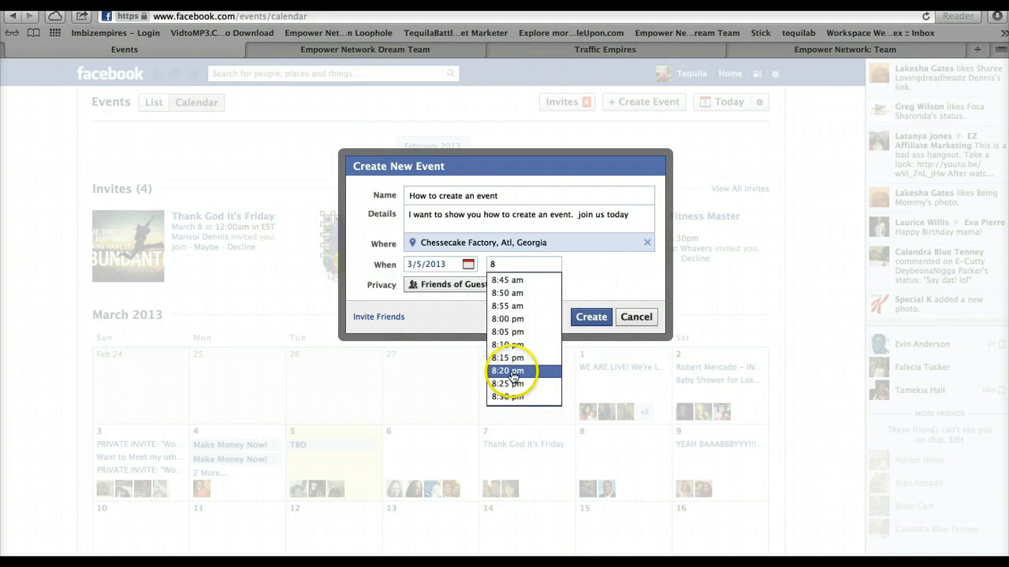
left_click(507, 358)
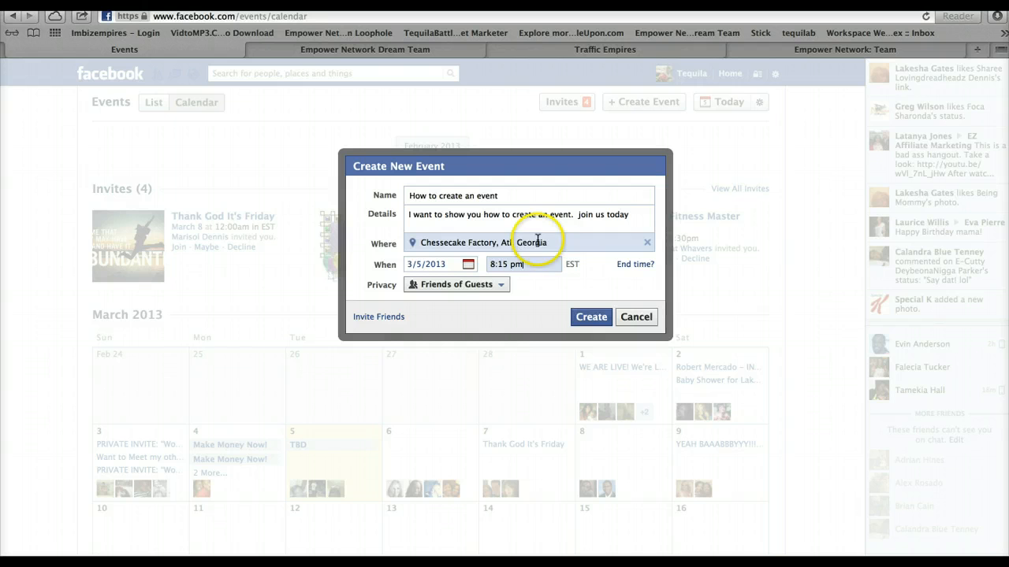
left_click(647, 242)
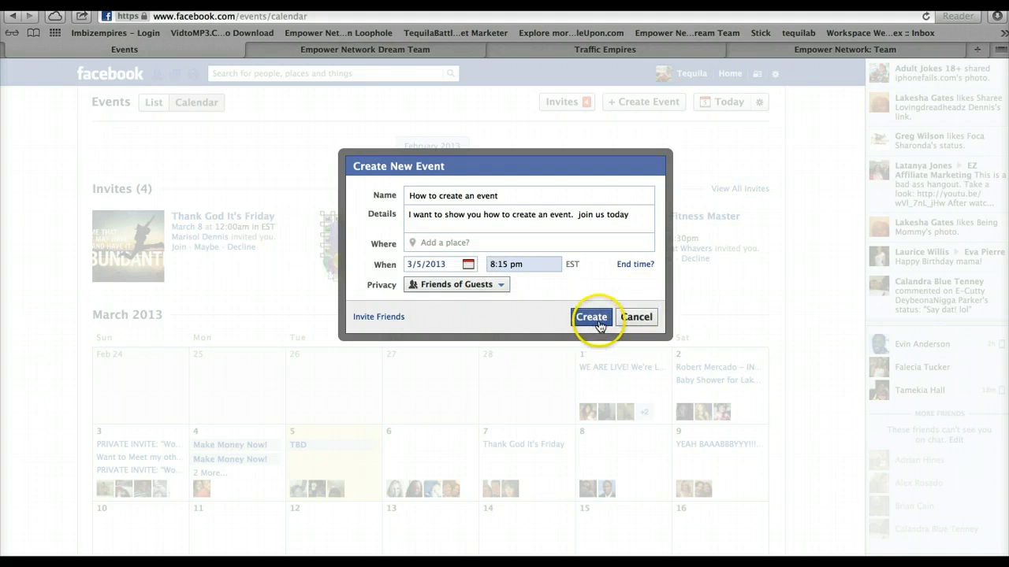
Confirm the Create New Event dialog to publish 'How to create an event'
left_click(591, 317)
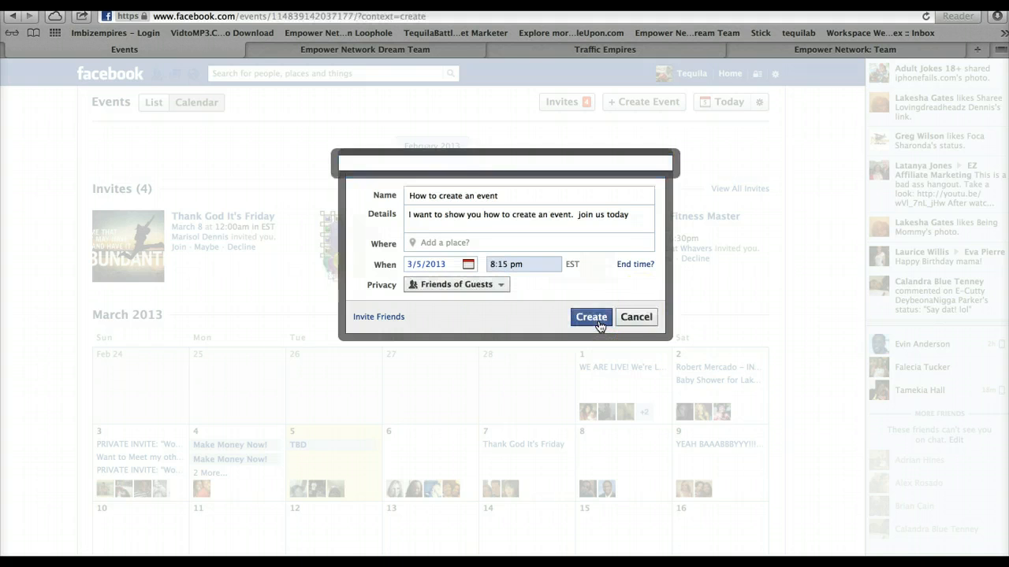
left_click(591, 317)
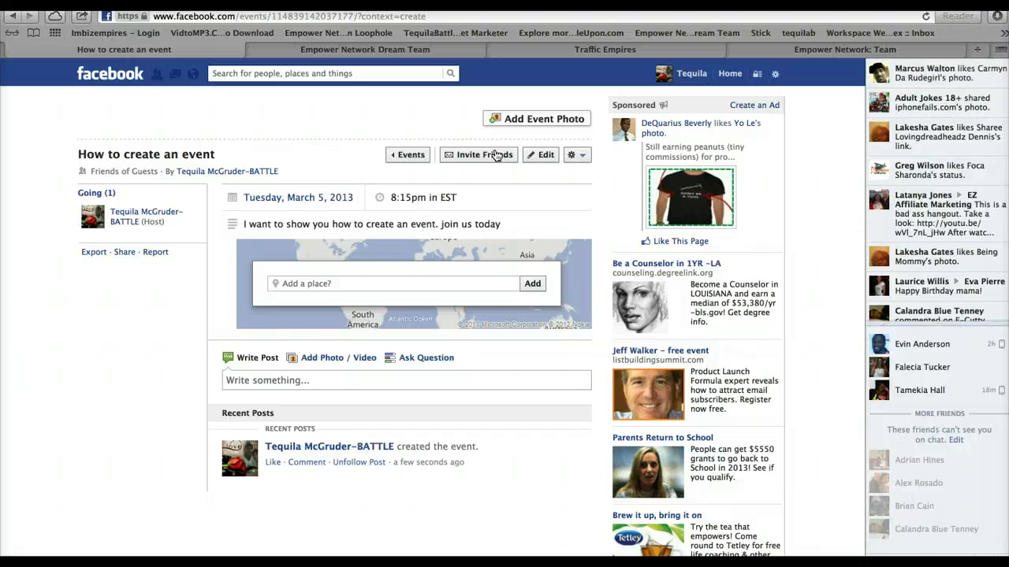
mouse_move(495, 157)
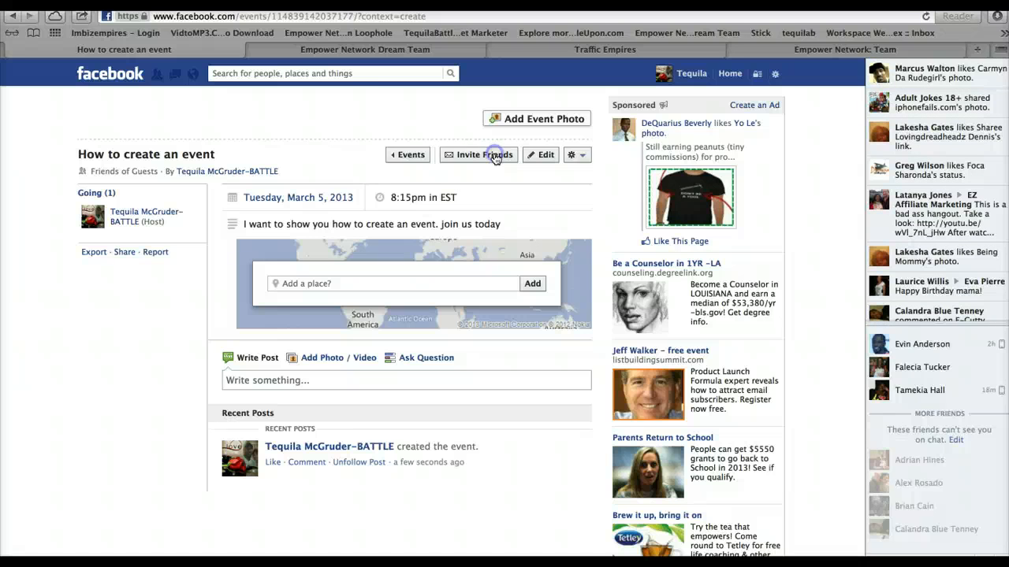
Open the Invite Friends list and return to the Facebook window from Notes
left_click(478, 155)
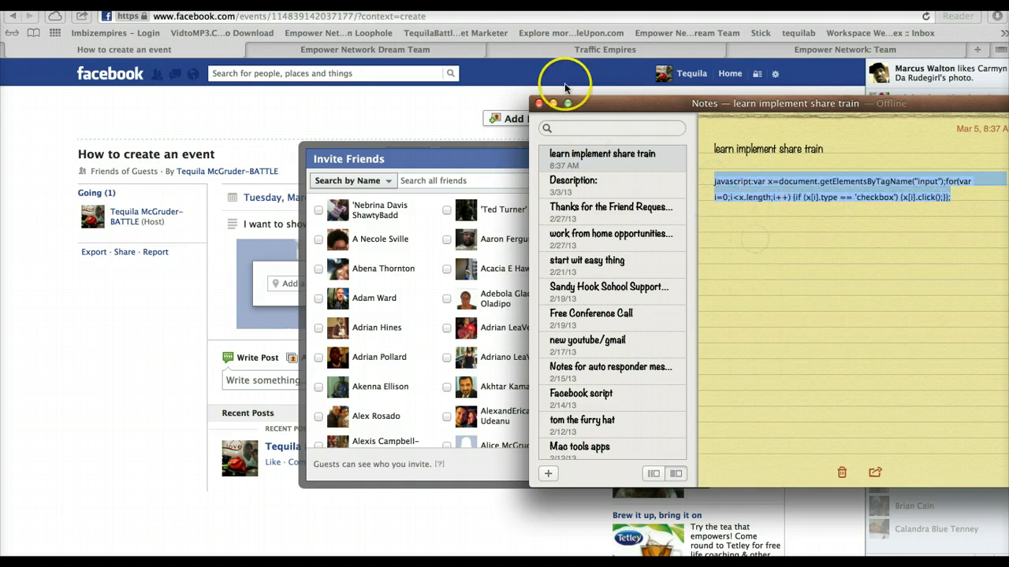
left_click(539, 103)
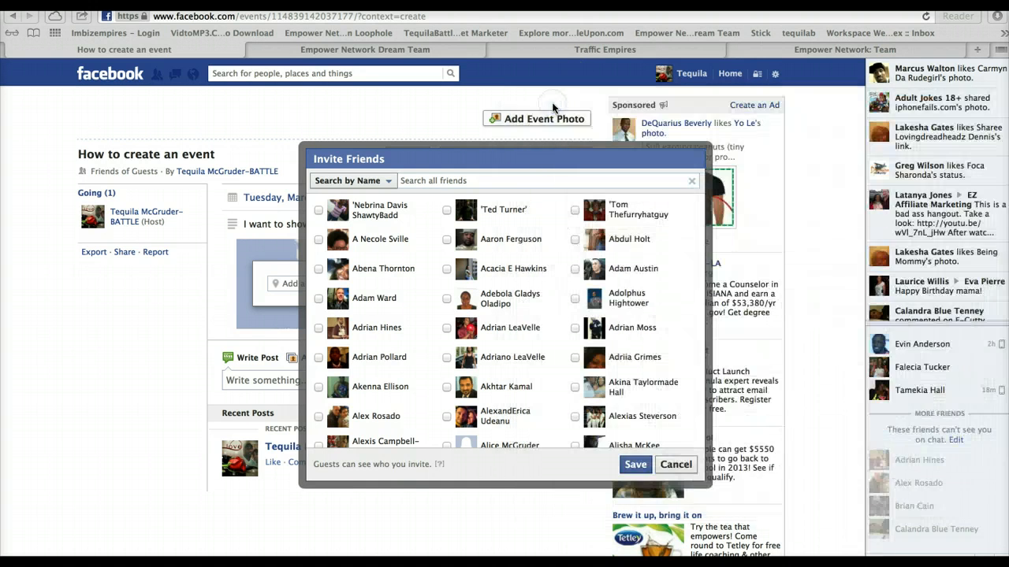
scroll("down", 3)
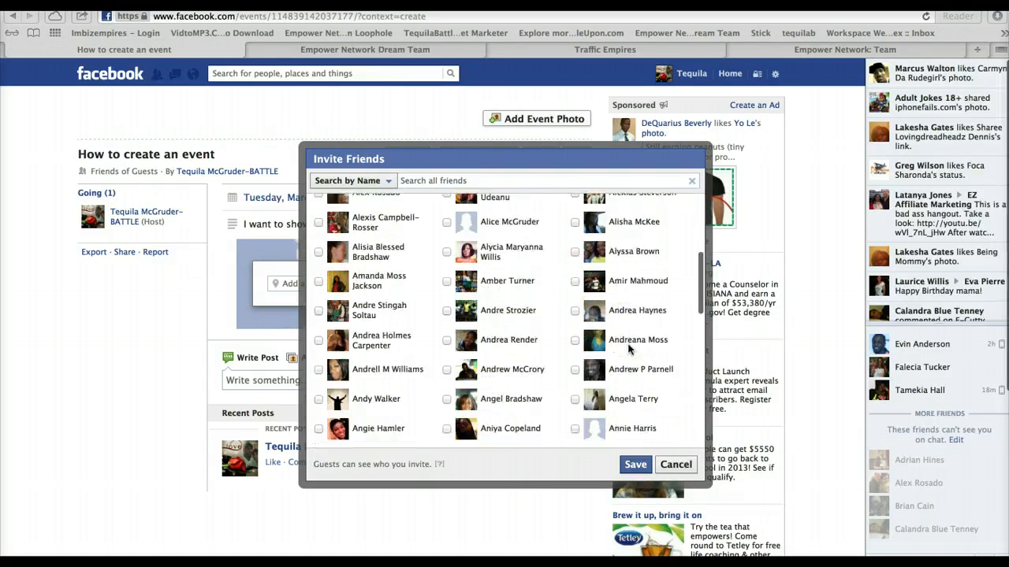
scroll("down", 3)
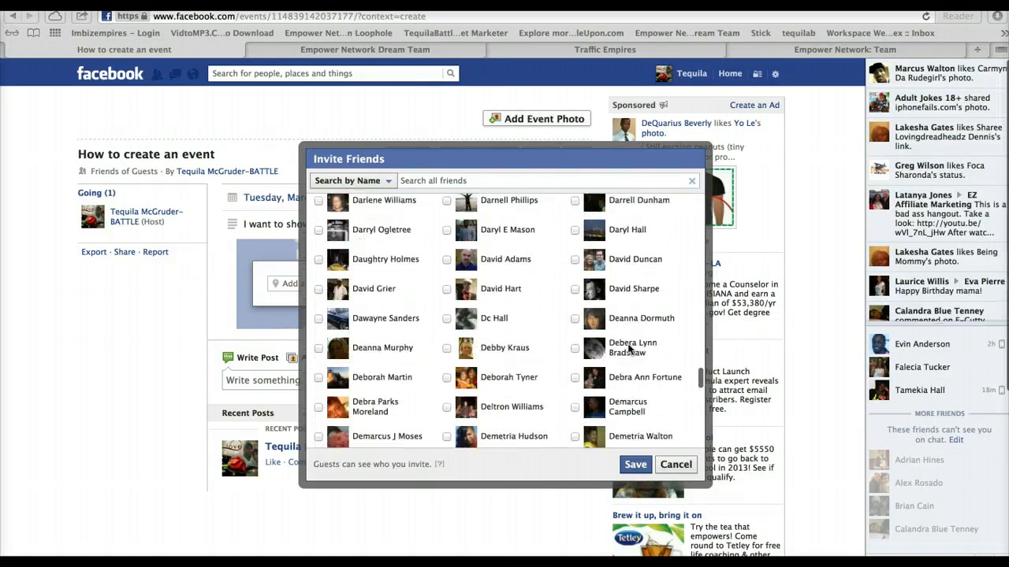
scroll("down", 3)
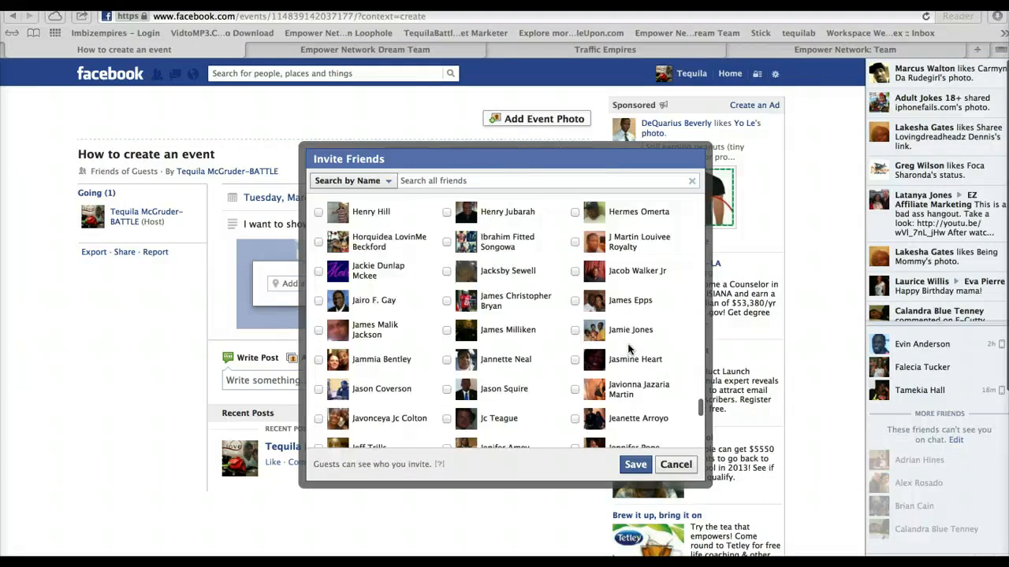
scroll("down", 3)
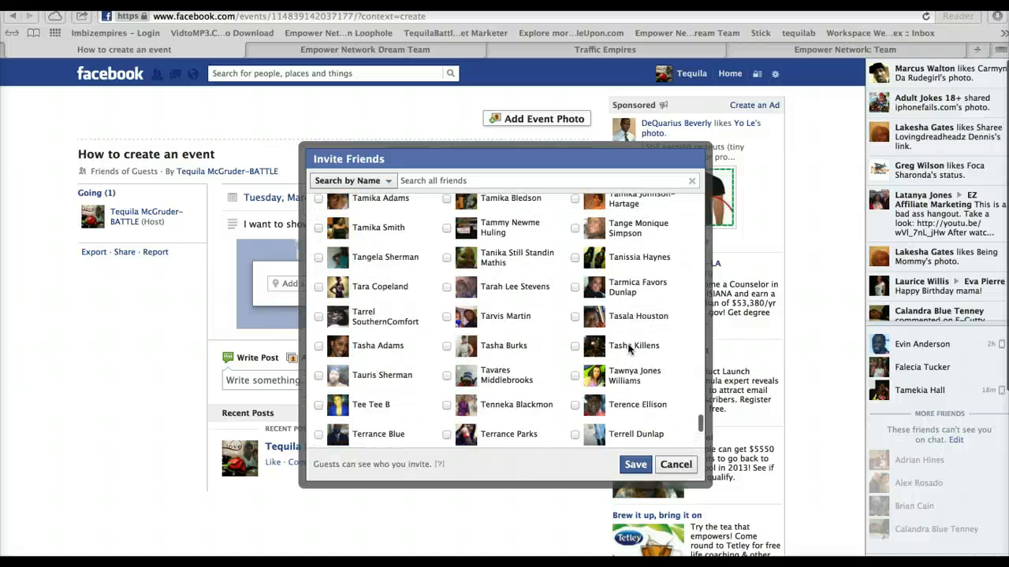
scroll("down", 3)
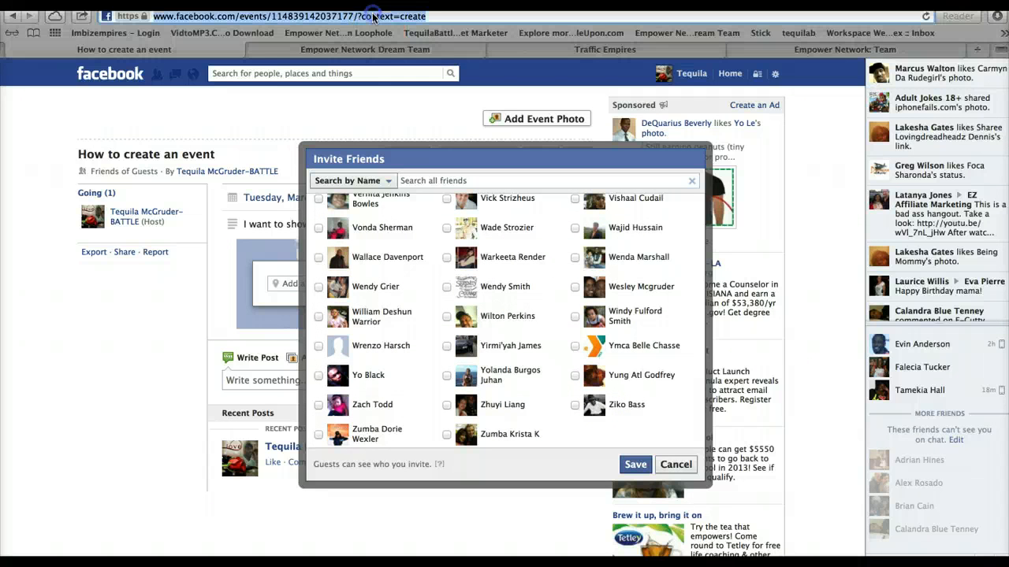
right_click(374, 16)
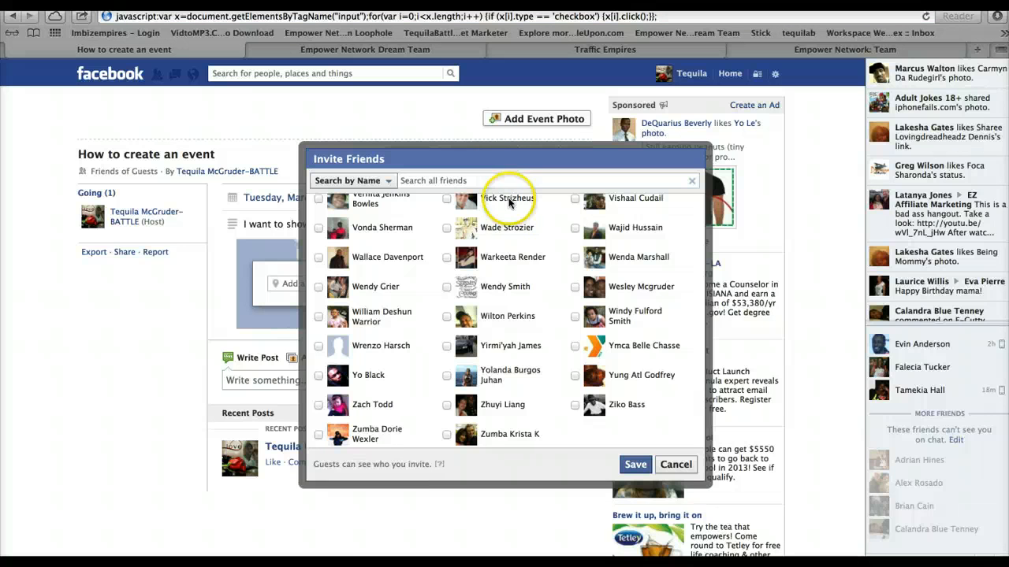
mouse_move(510, 227)
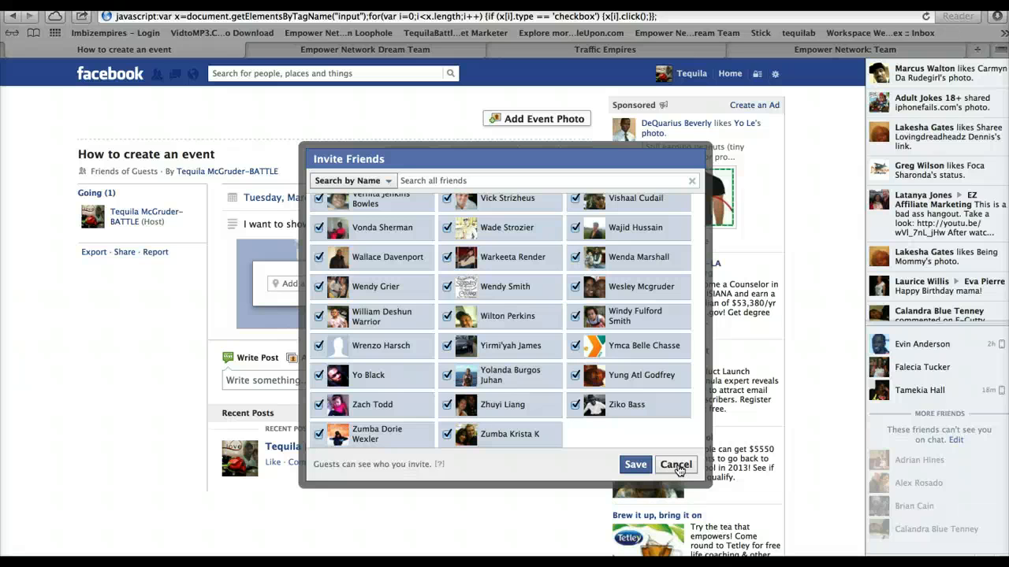
Cancel the Invite Friends dialog to return to the event page
left_click(675, 464)
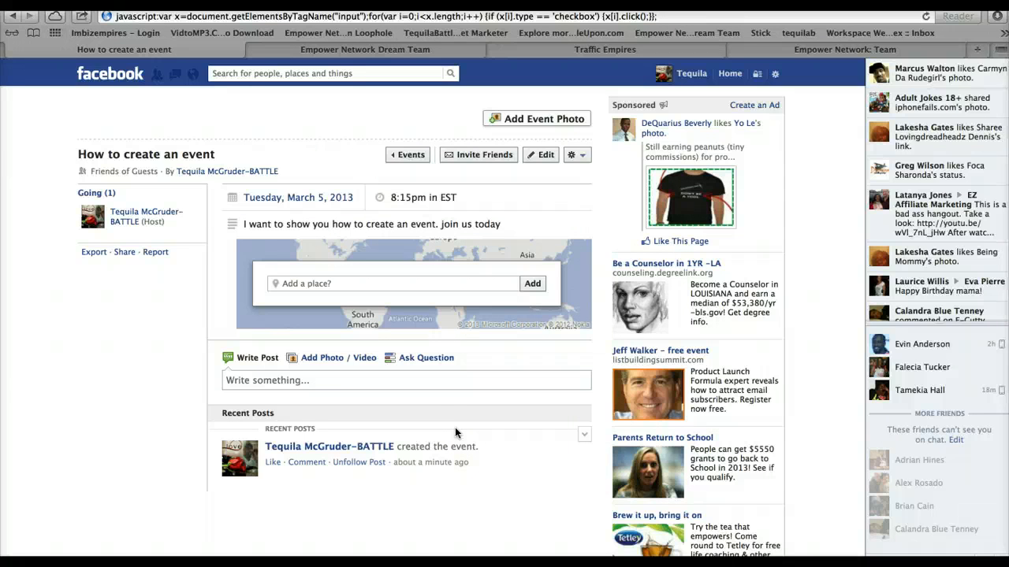
mouse_move(511, 161)
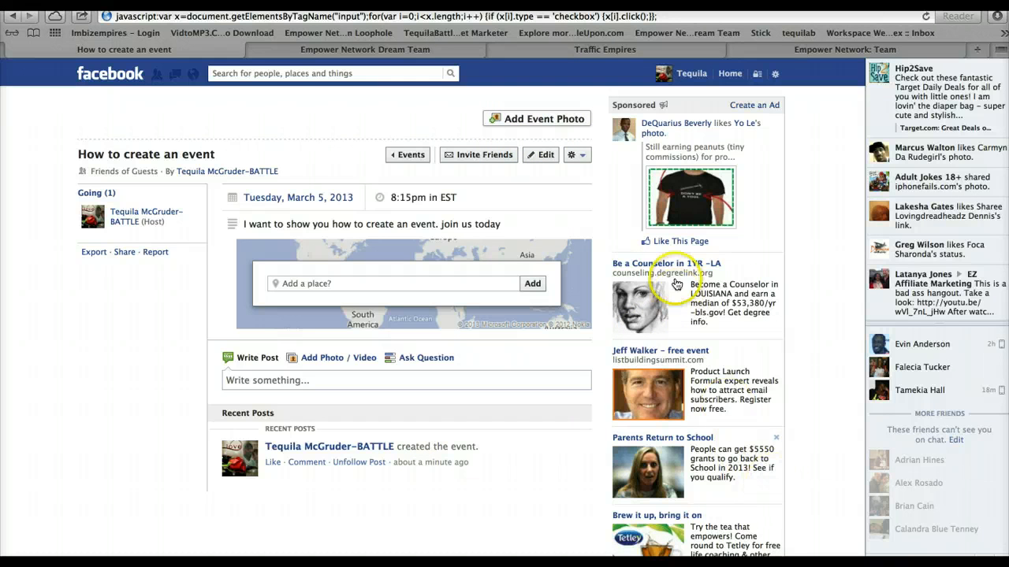
mouse_move(67, 106)
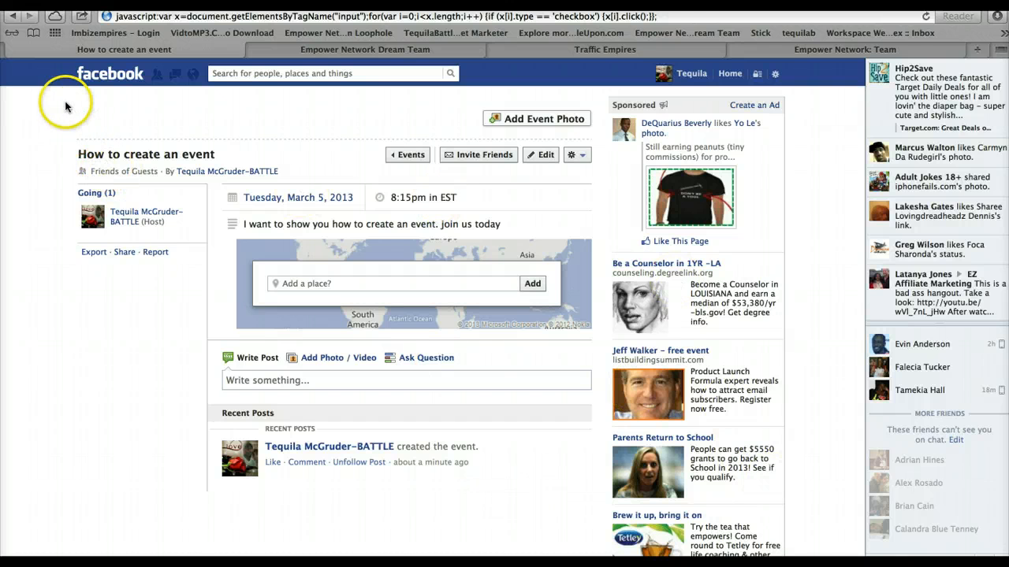
mouse_move(183, 451)
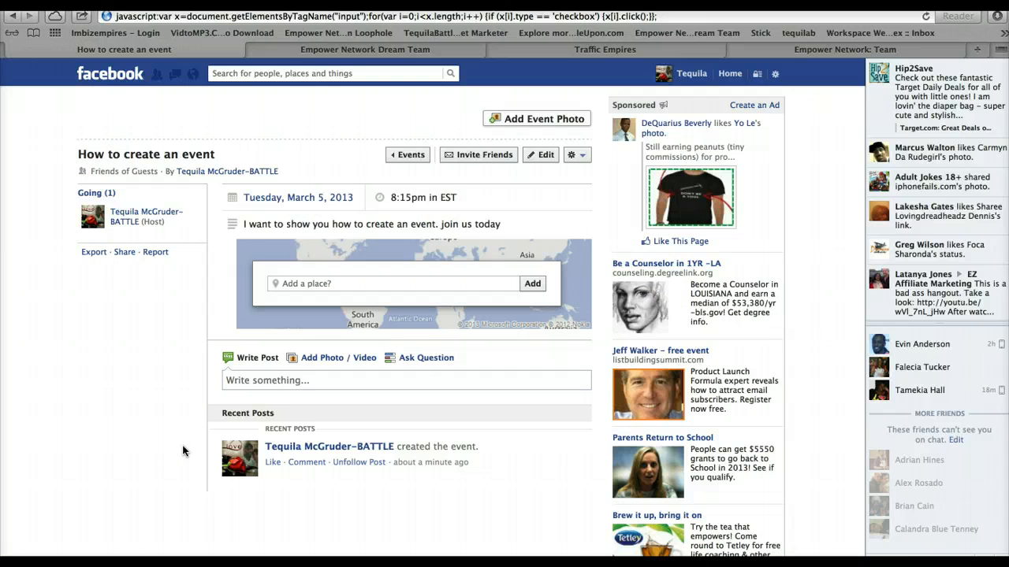